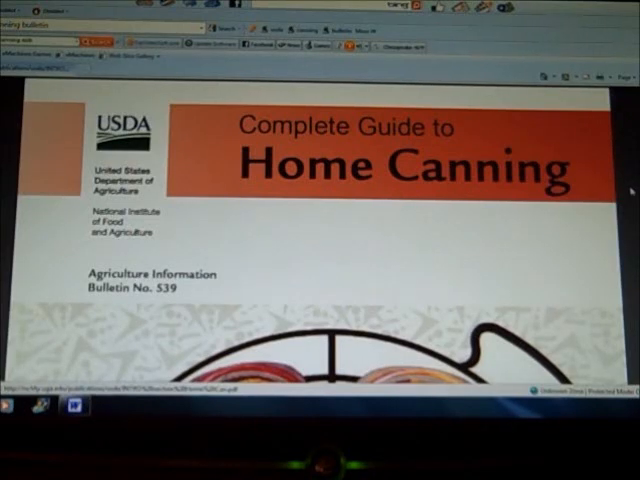
mouse_move(312, 208)
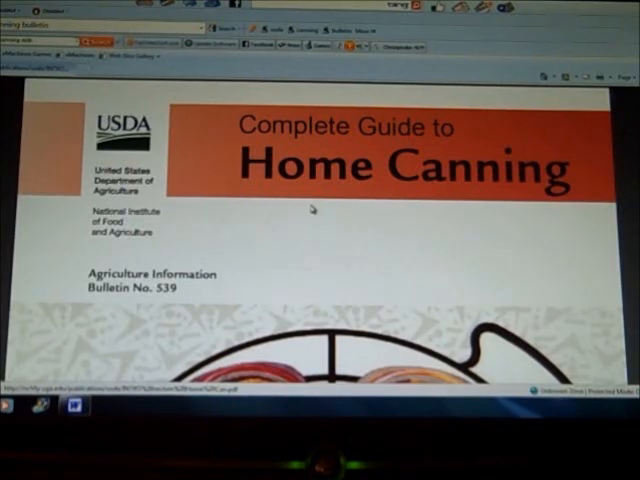
mouse_move(462, 226)
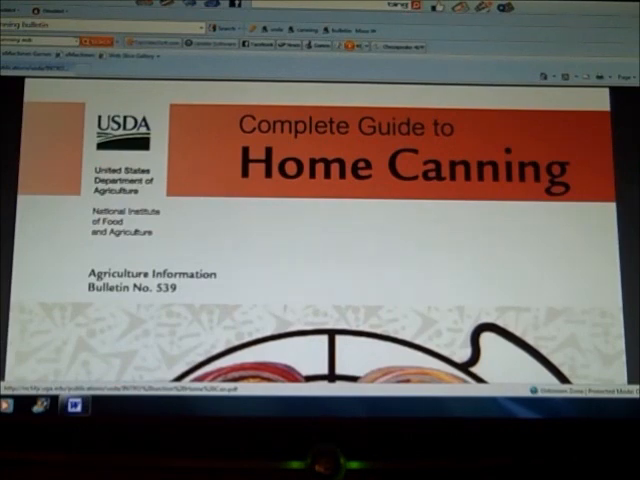
scroll("down", 3)
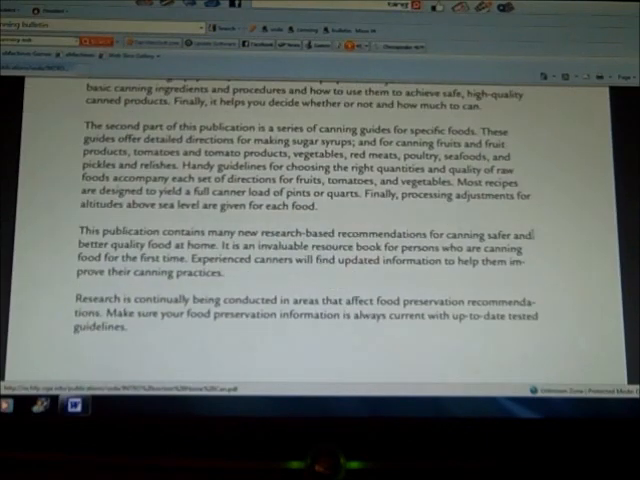
scroll("down", 3)
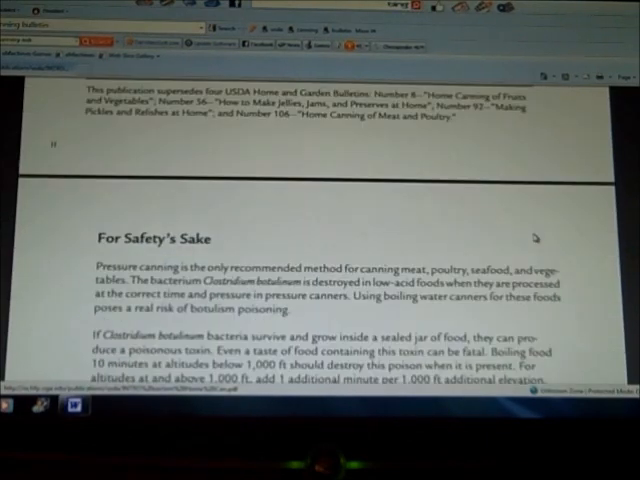
scroll("down", 3)
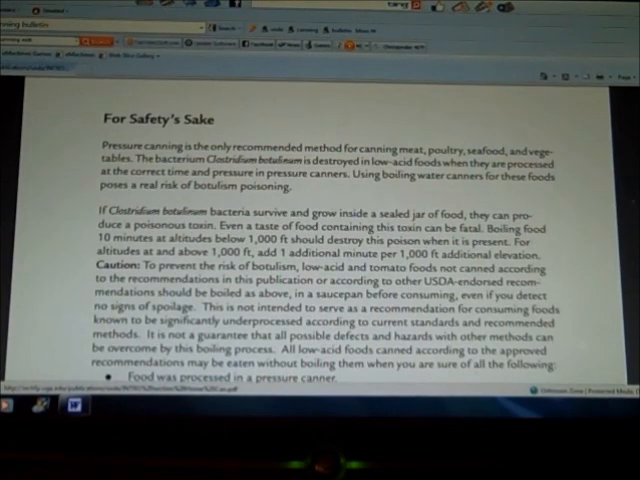
scroll("down", 3)
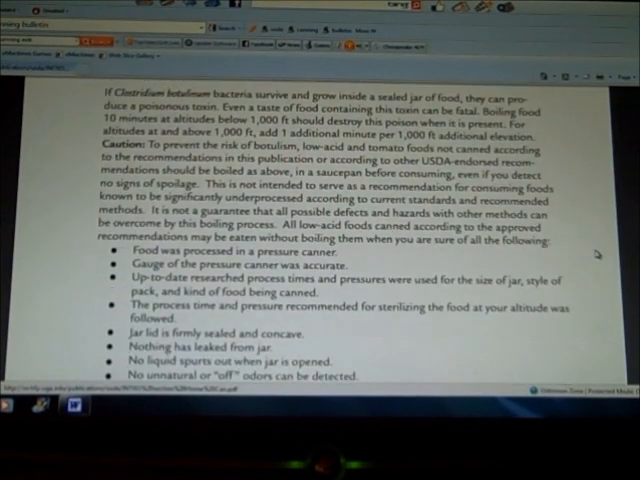
scroll("down", 3)
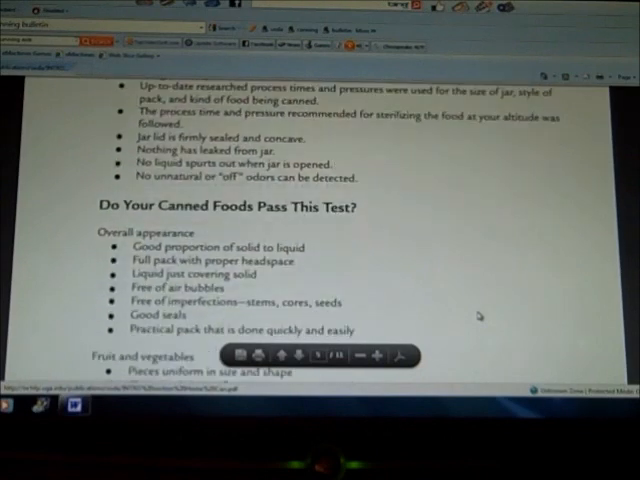
scroll("down", 3)
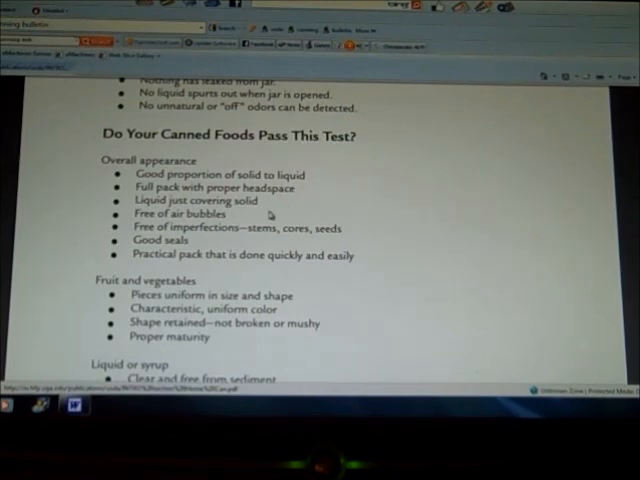
mouse_move(375, 222)
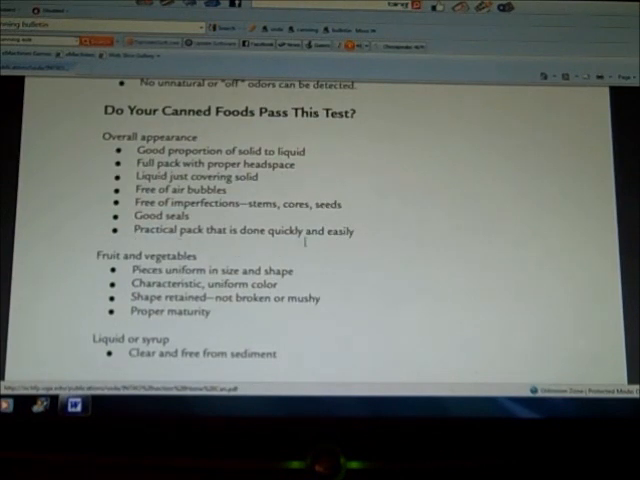
scroll("down", 3)
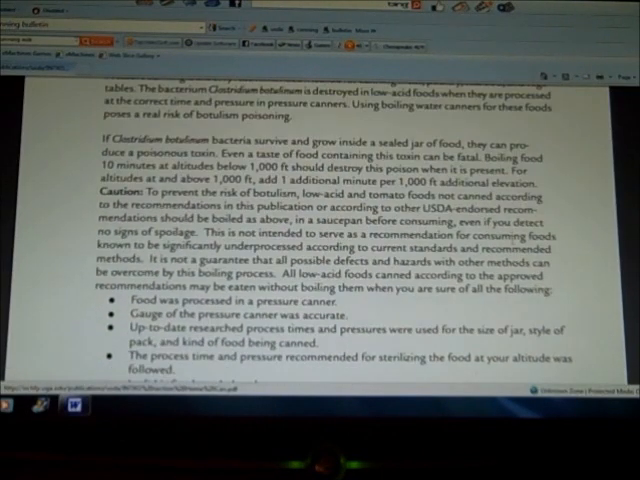
scroll("down", 3)
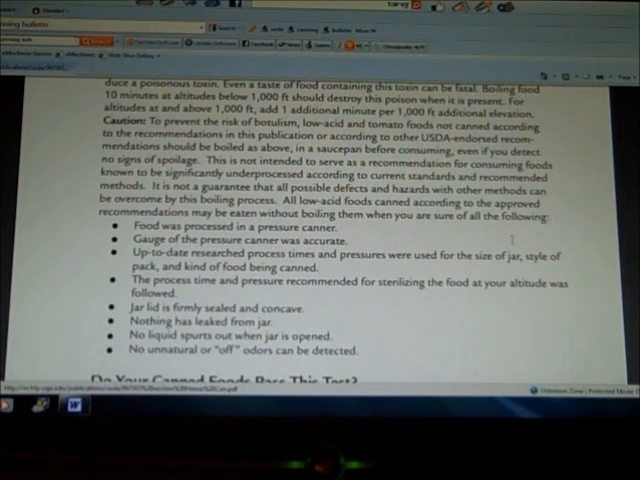